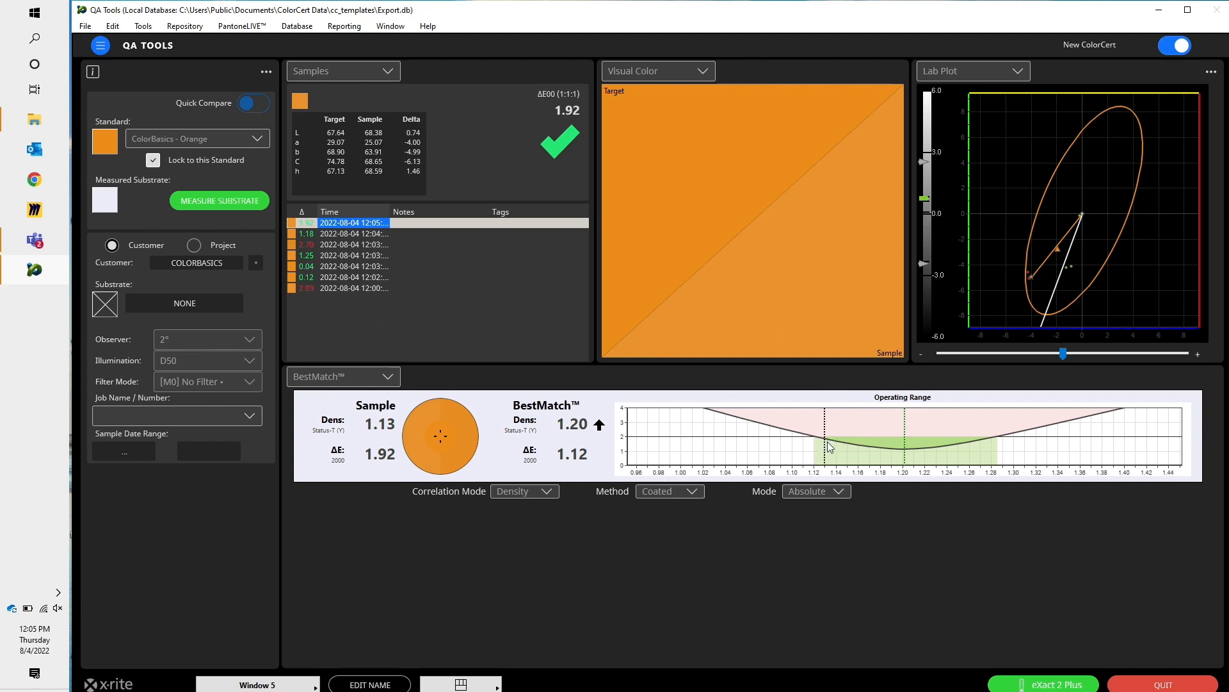
mouse_move(649, 444)
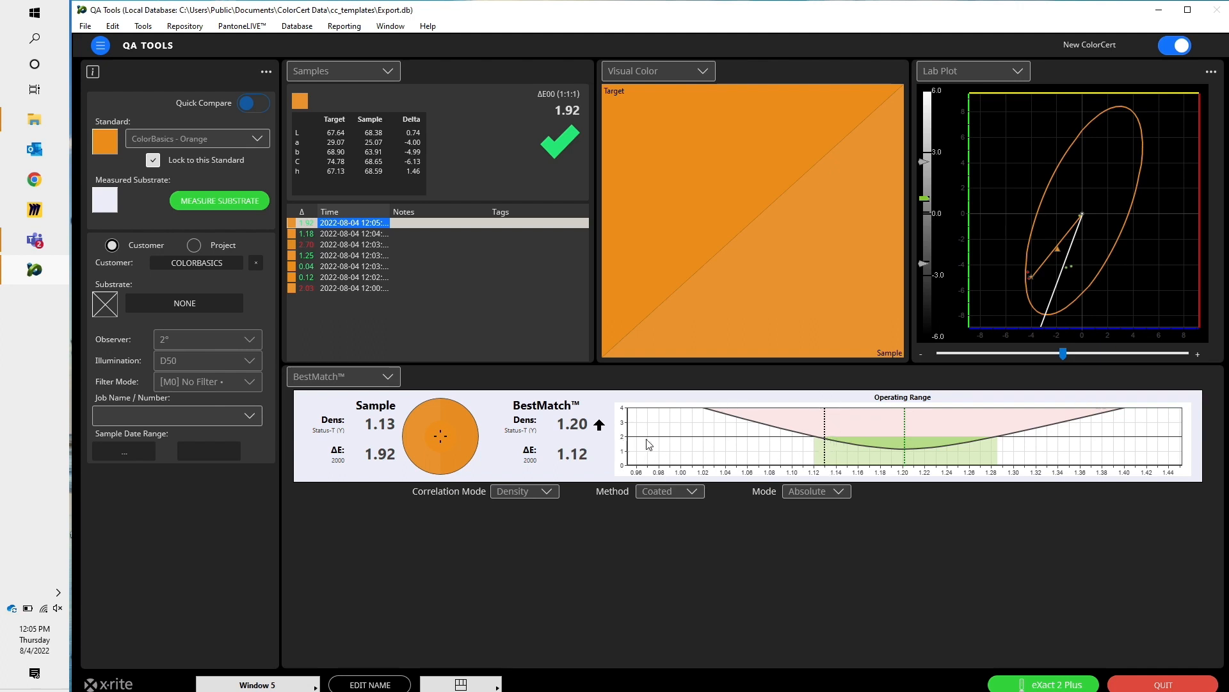
mouse_move(801, 443)
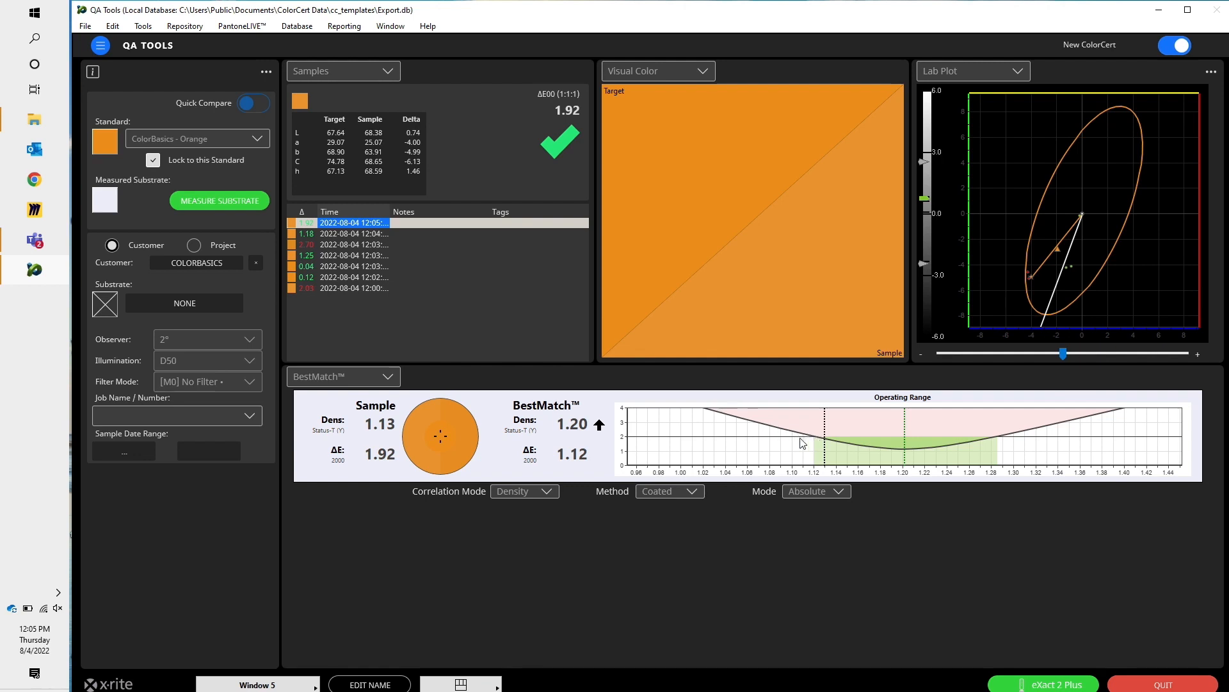
mouse_move(819, 445)
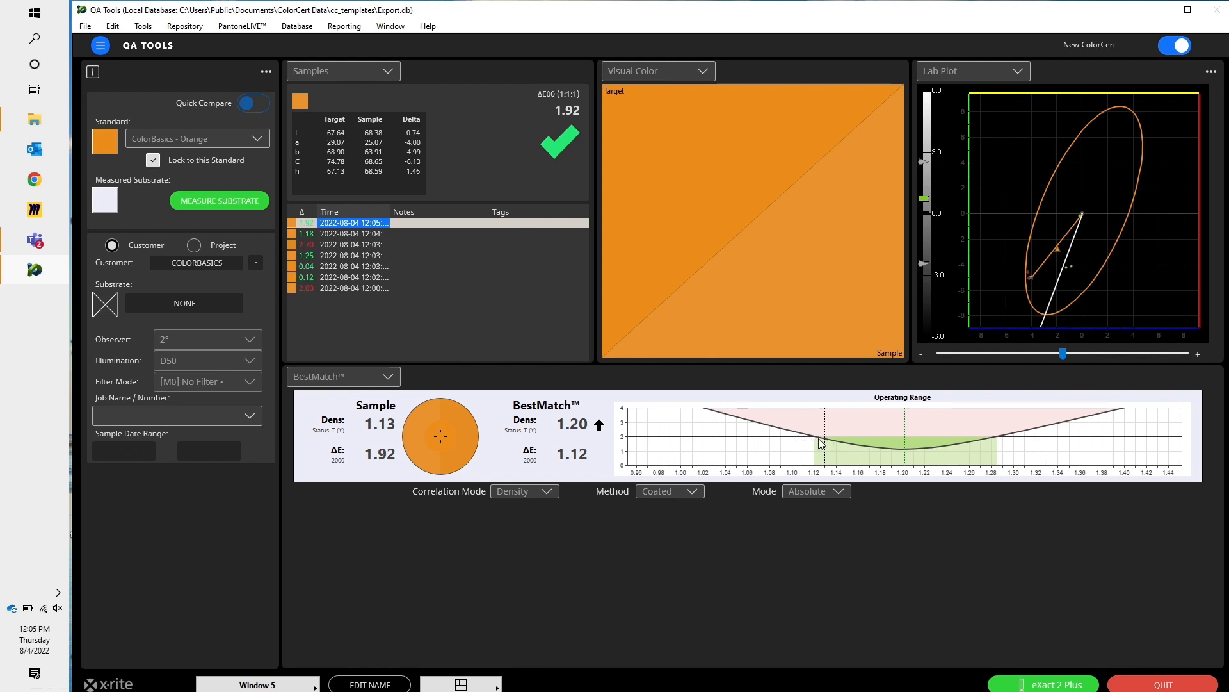
mouse_move(801, 427)
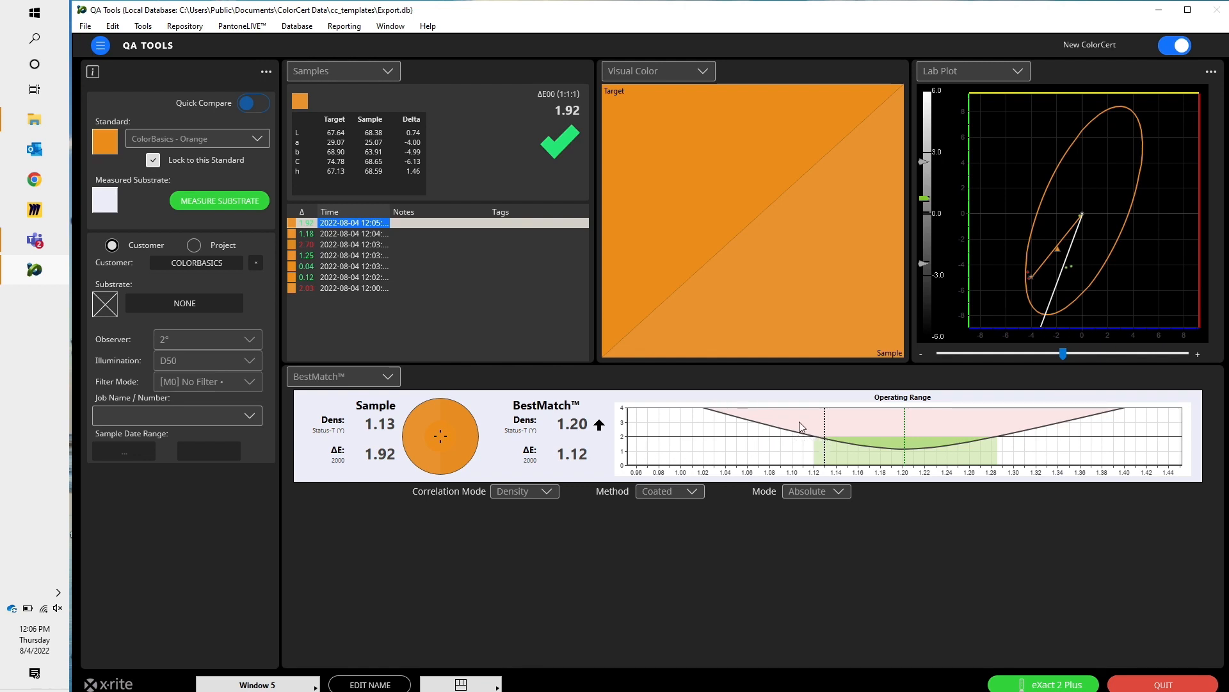